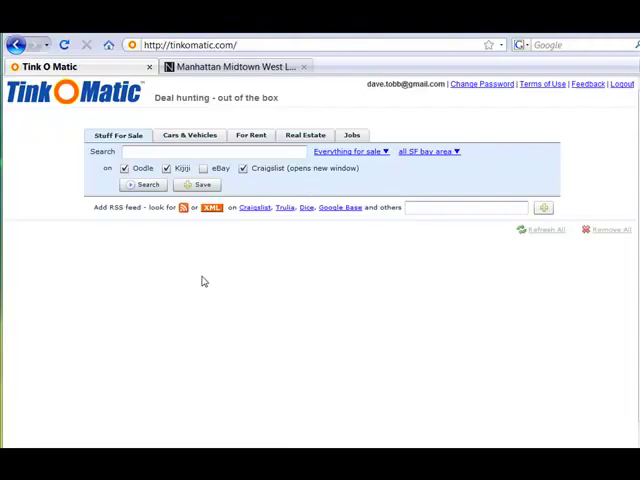
# Search rentals for 'studio gym spa' in Manhattan, excluding Craigslist
pyautogui.click(240, 151)
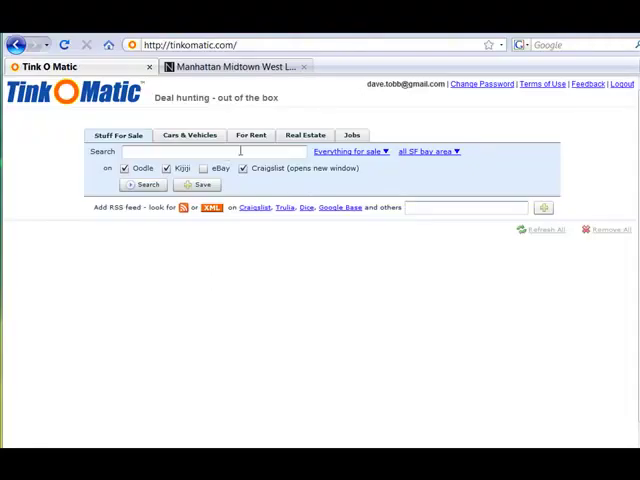
pyautogui.click(251, 135)
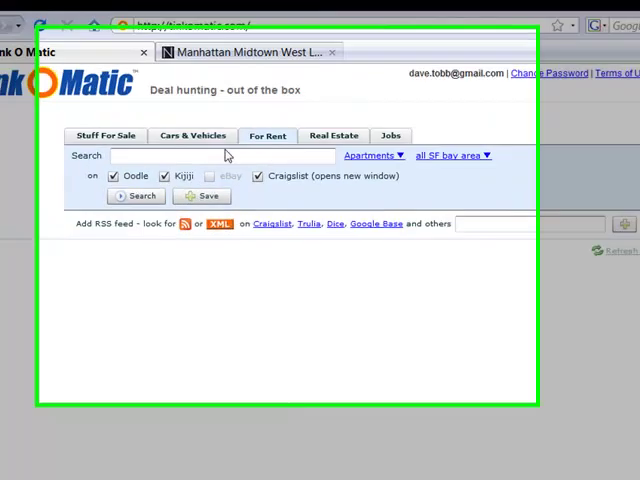
pyautogui.write('studio g')
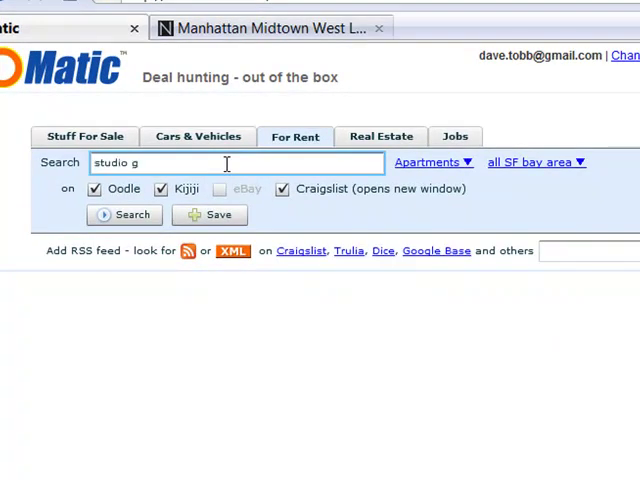
pyautogui.write('ym spa')
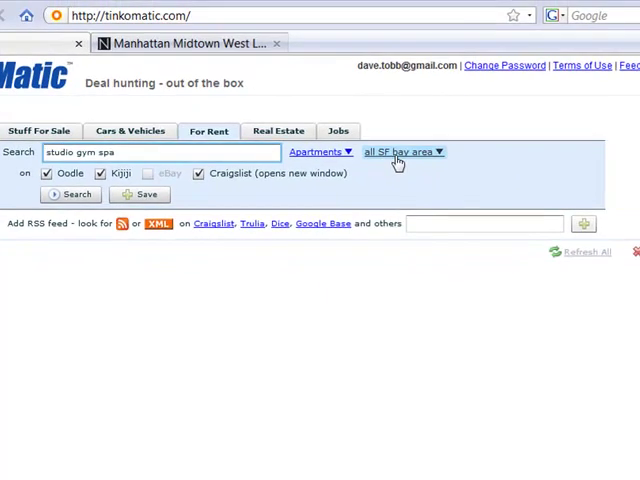
pyautogui.click(402, 152)
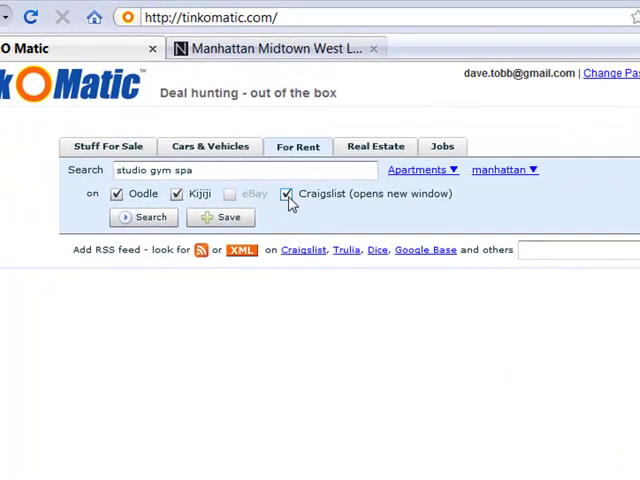
pyautogui.click(143, 217)
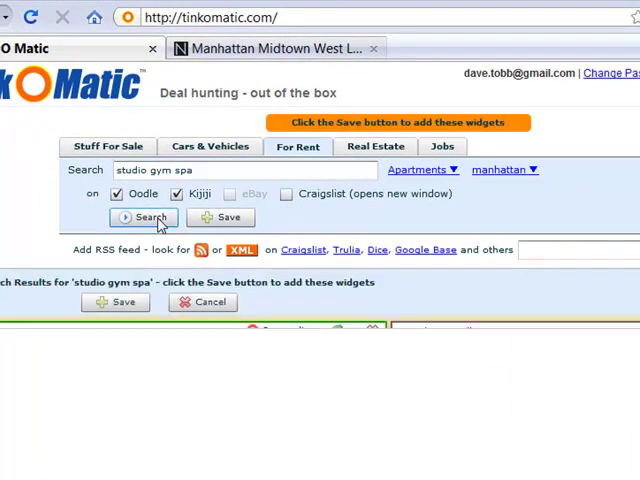
# Run the studio gym spa apartment search and scroll down the results
pyautogui.click(148, 217)
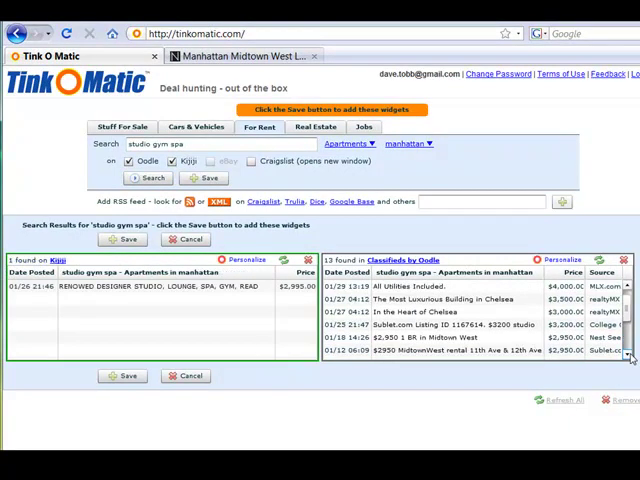
pyautogui.scroll(-3)
pyautogui.write('r')
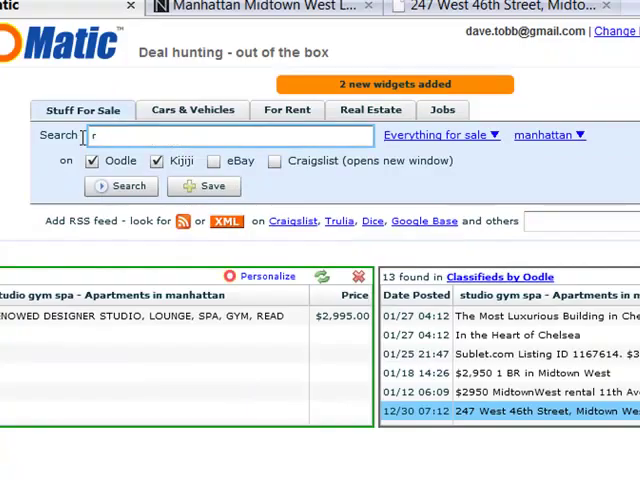
# Search for-sale 'road' listings in bikes / cycling across all of New York City
pyautogui.write('oad')
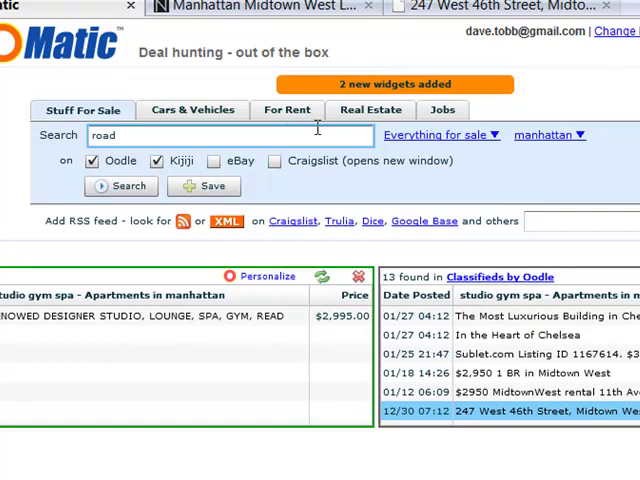
pyautogui.click(439, 135)
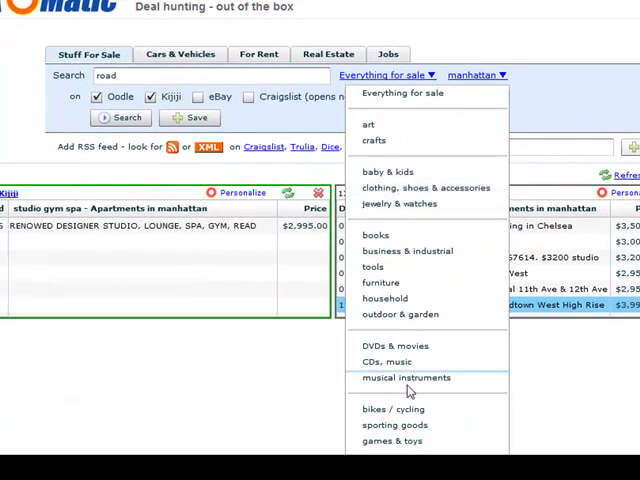
pyautogui.click(393, 408)
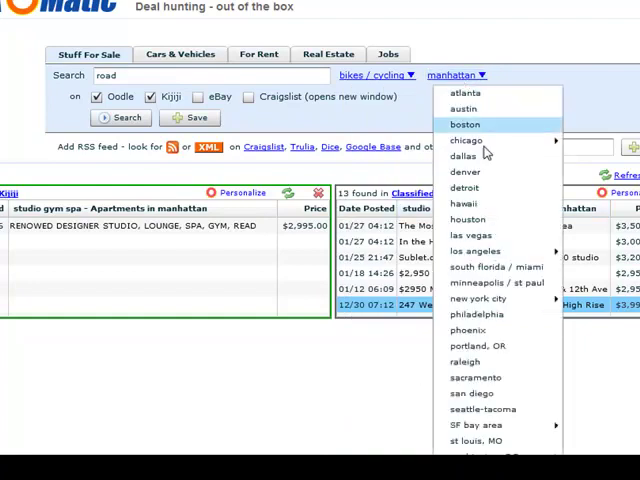
pyautogui.moveTo(480, 299)
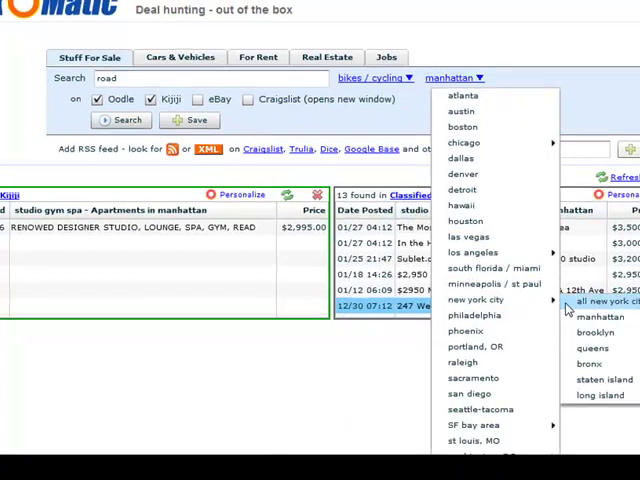
pyautogui.click(581, 303)
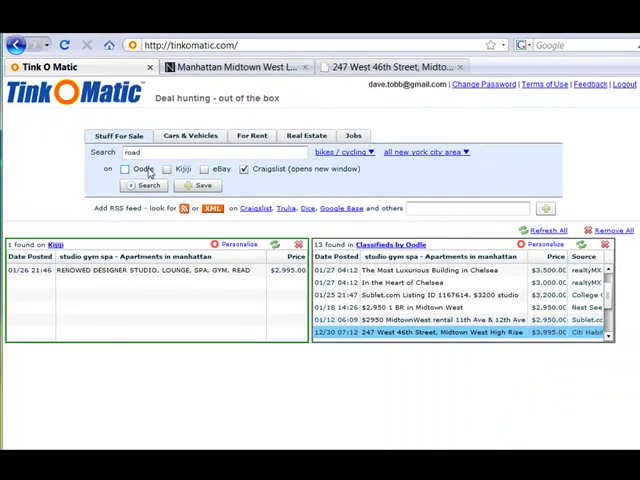
pyautogui.click(148, 185)
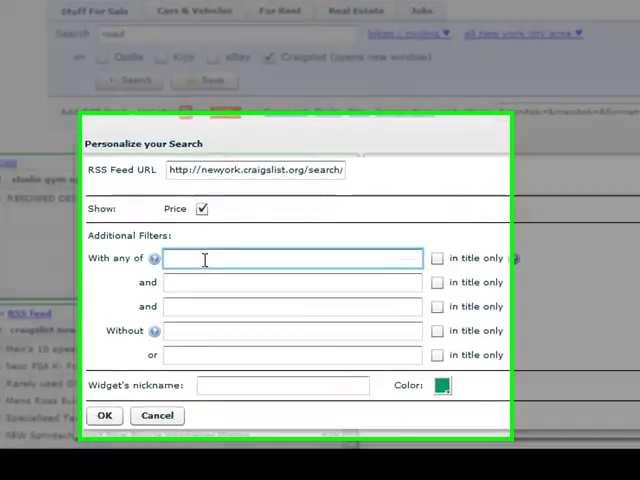
# Filter the bike feed with '5[6-8]cm' and 'carbon' and apply
pyautogui.write('5')
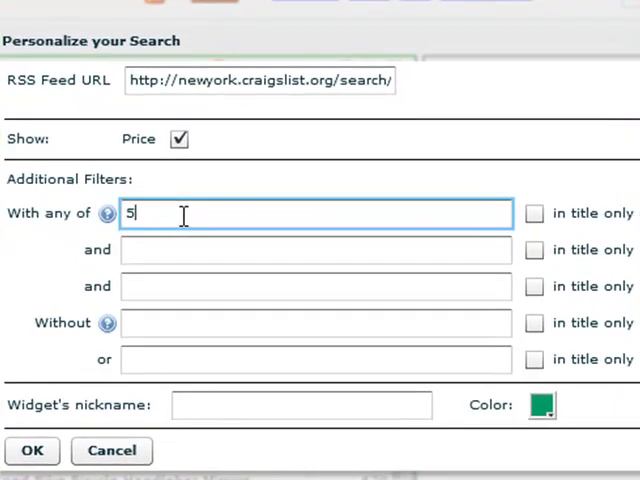
pyautogui.write('[6-8]cm')
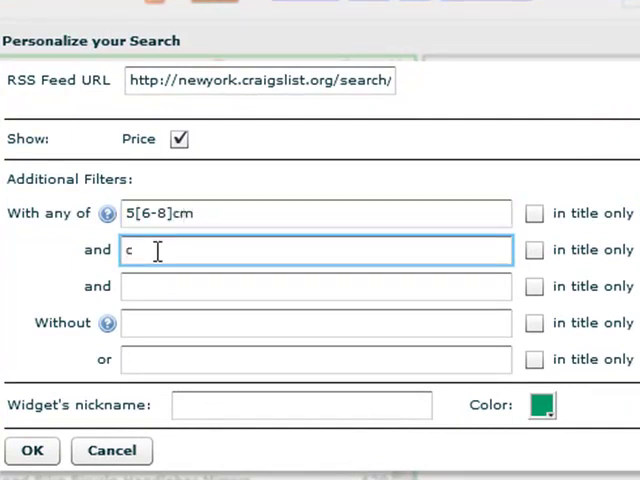
pyautogui.write('arbon')
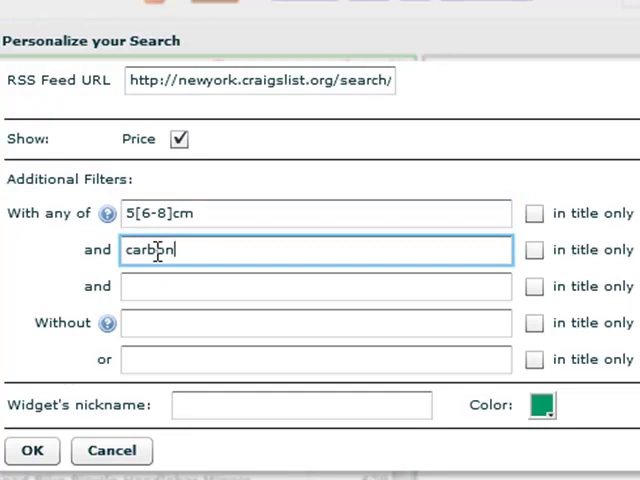
pyautogui.click(32, 451)
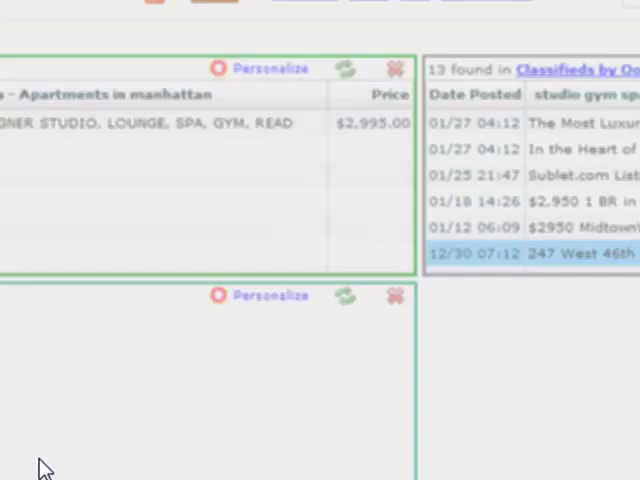